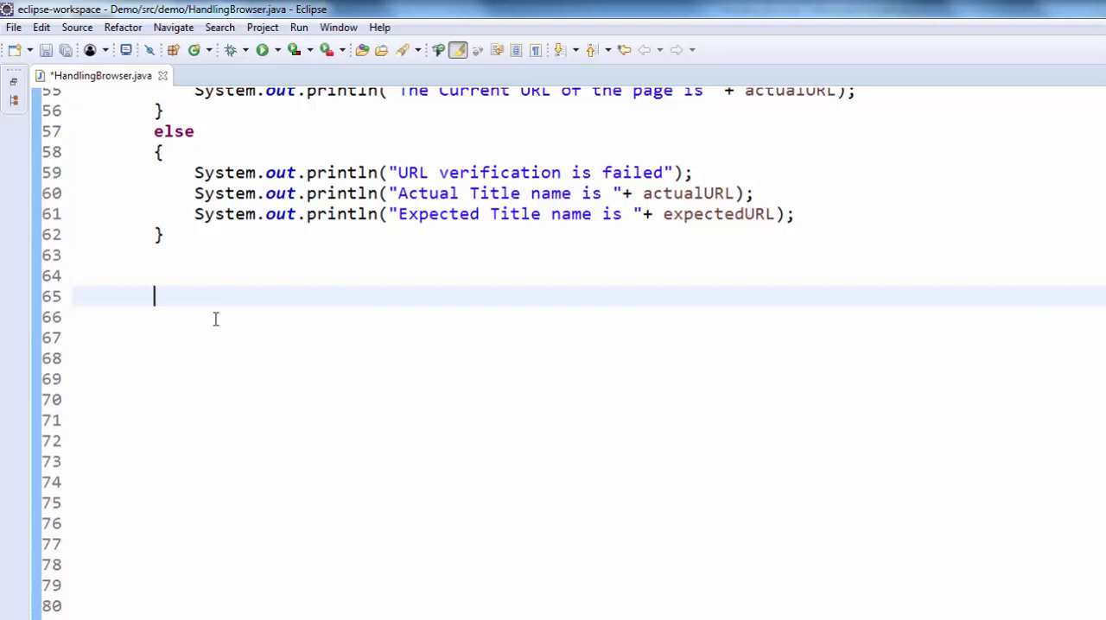
Step: Add a standalone driver.getPageSource(); call to the script
{"action": "type", "text": "driver."}
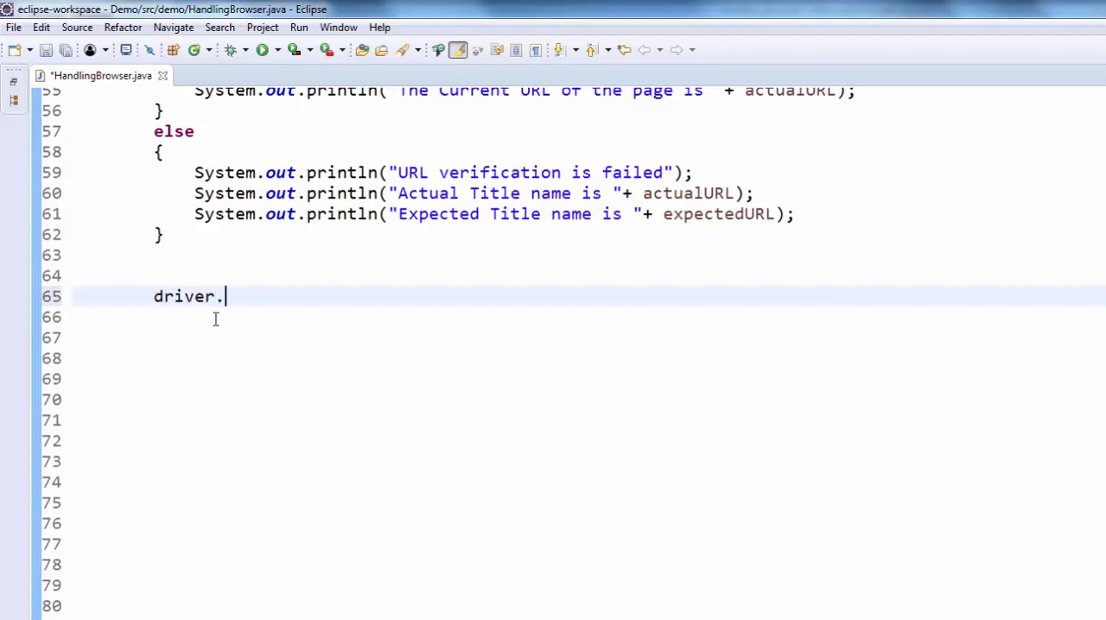
{"action": "type", "text": "getPageSource()"}
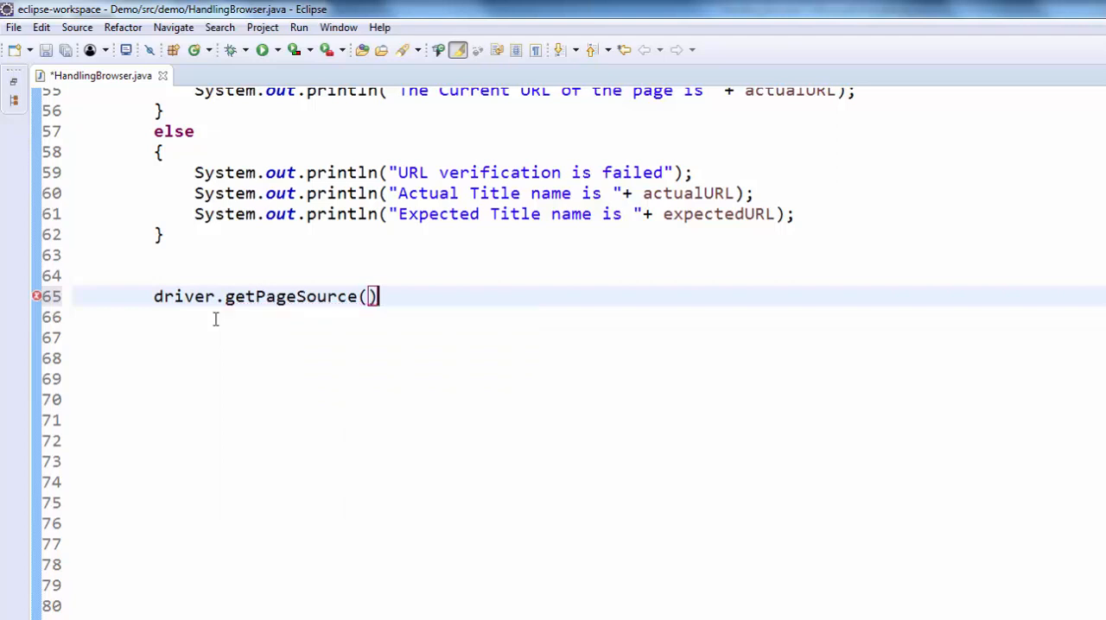
{"action": "type", "text": ";"}
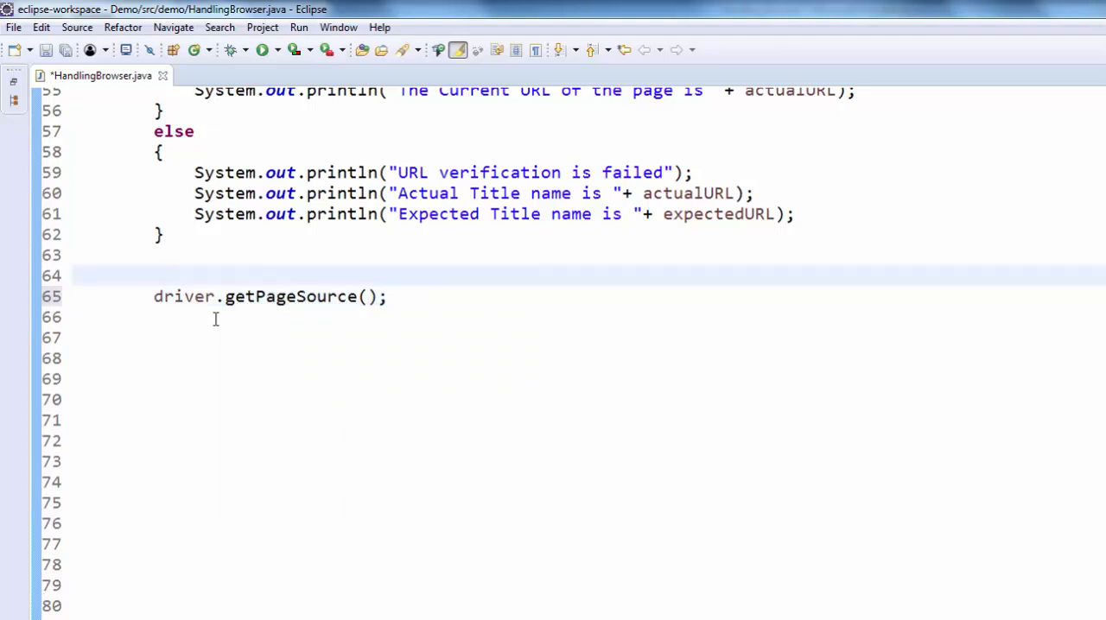
Step: Move the call into a commented declaration: String pageSource = driver.getPageSource();
{"action": "type", "text": "// Storing Page Source in String variable"}
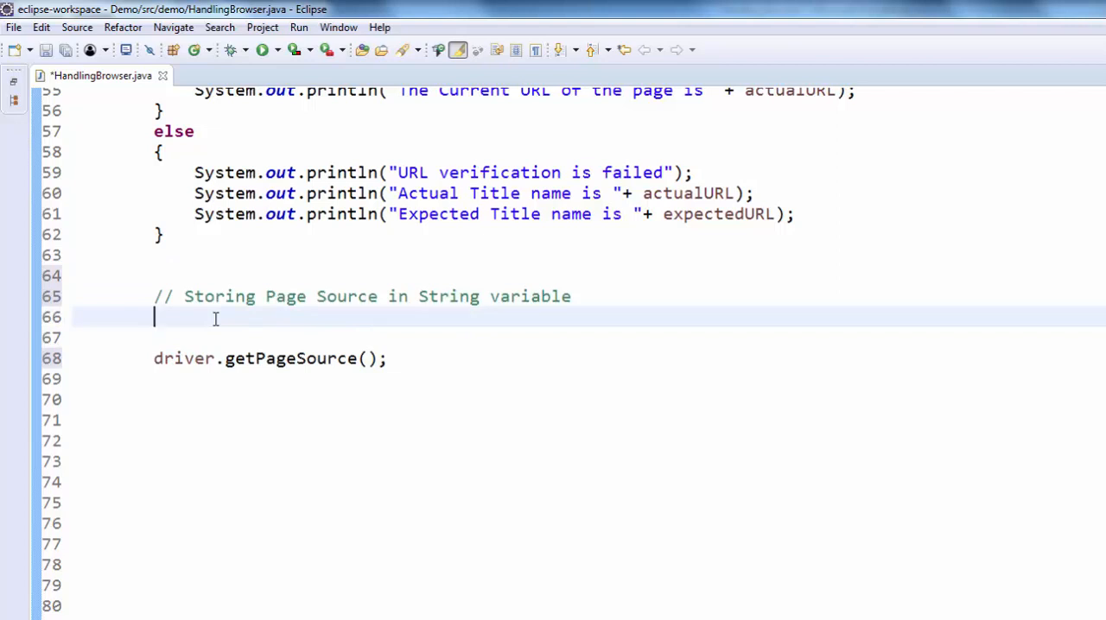
{"action": "type", "text": "String"}
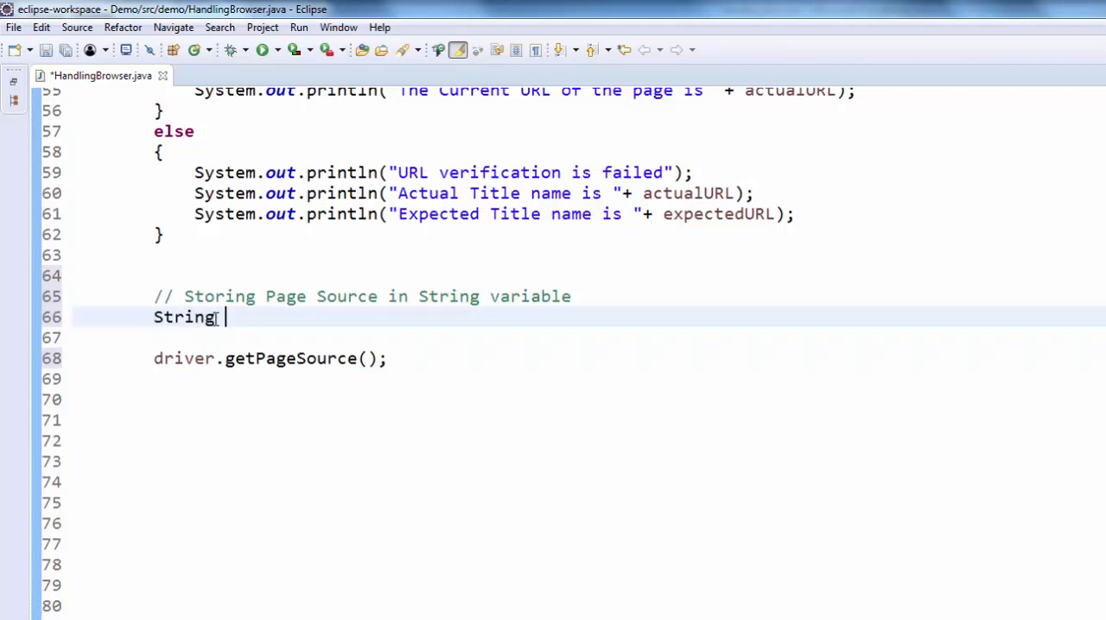
{"action": "type", "text": "pageSource ="}
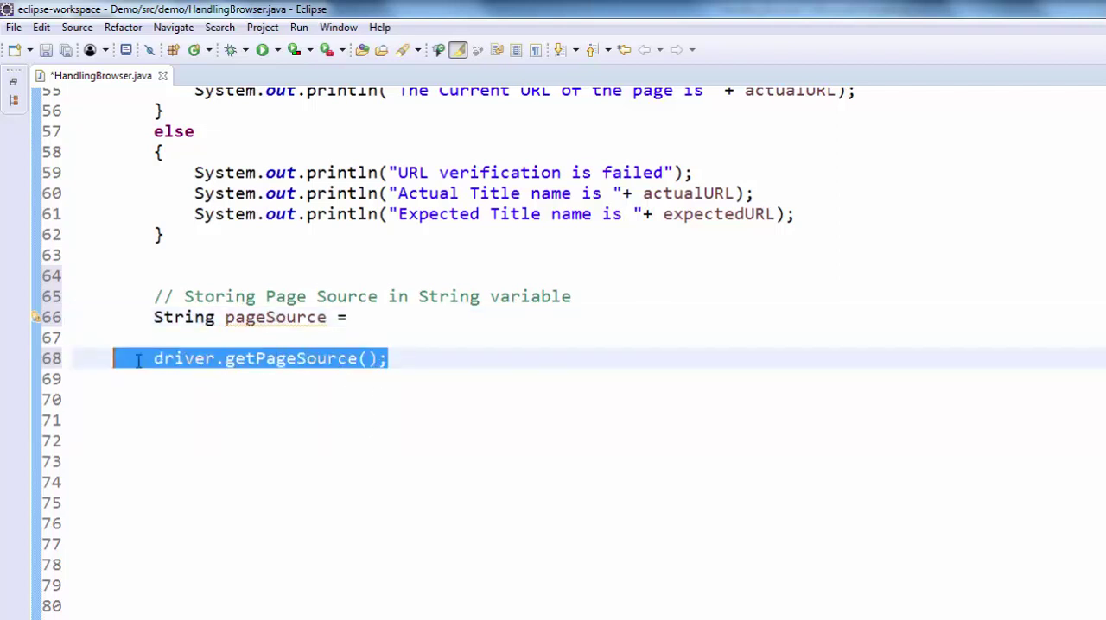
{"action": "key", "text": "Delete"}
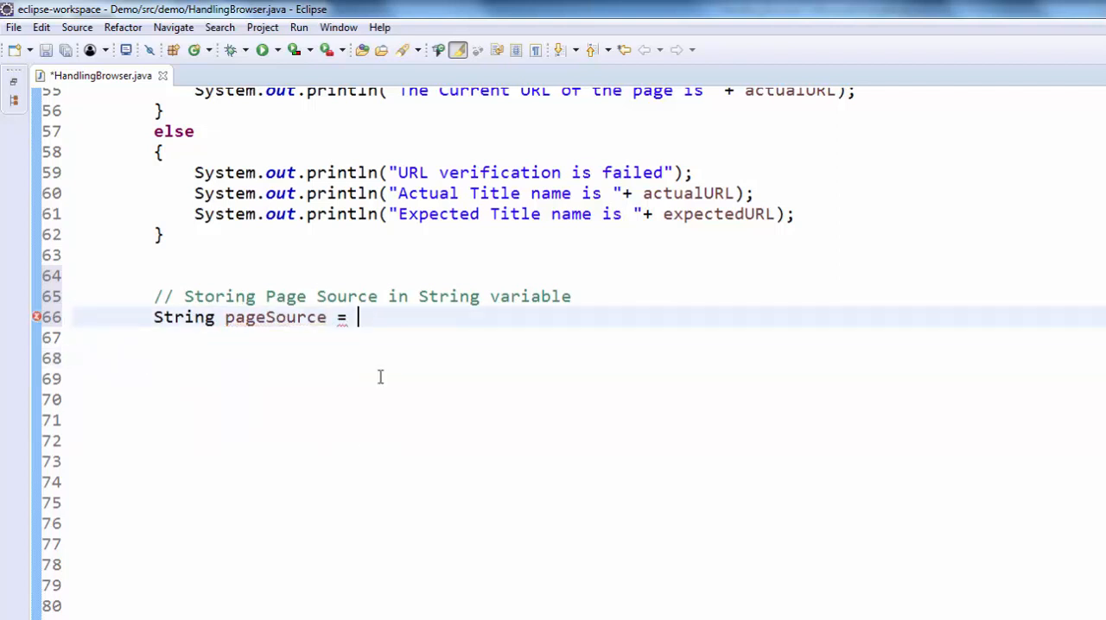
{"action": "type", "text": "driver.getPageSource();"}
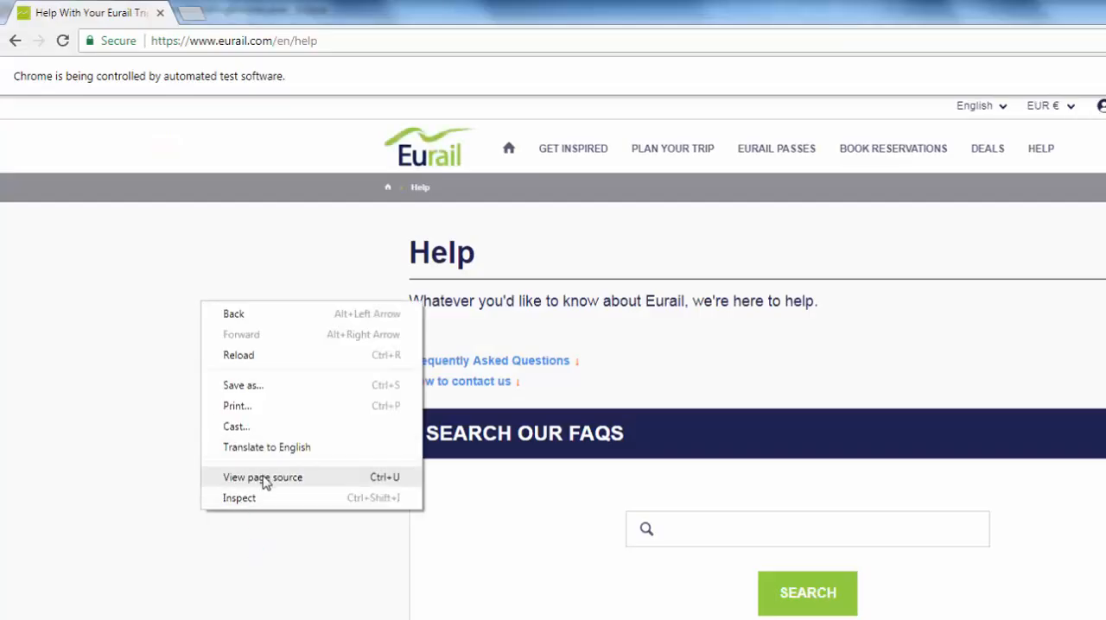
Step: View the raw HTML source of the Eurail Help page and scroll through it
{"action": "left_click", "coordinate": [263, 477]}
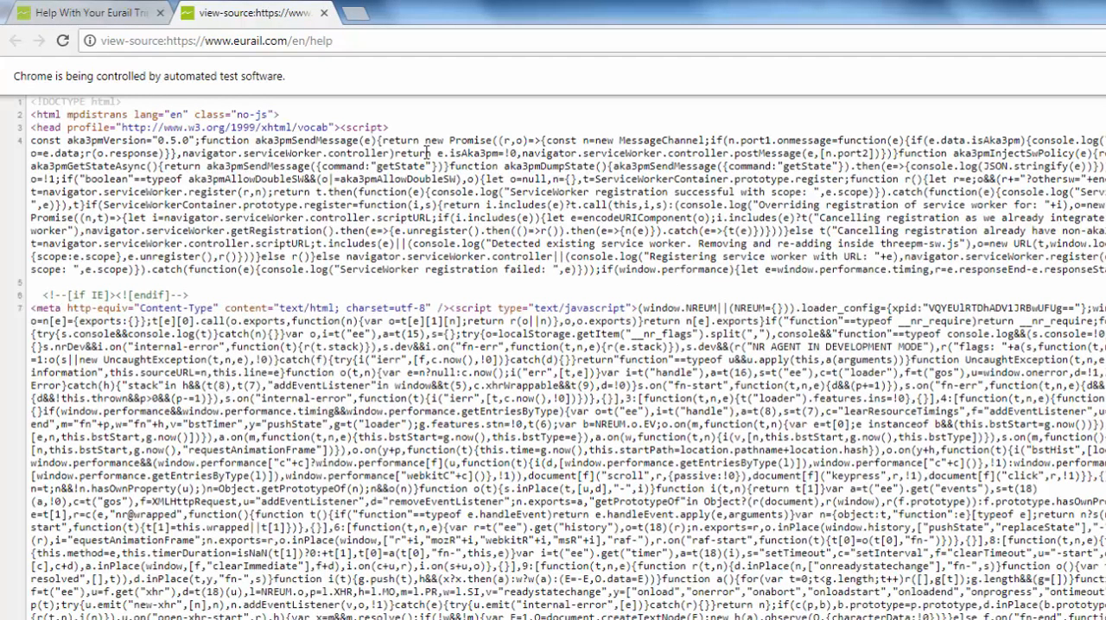
{"action": "scroll", "scroll_direction": "down", "scroll_amount": 3}
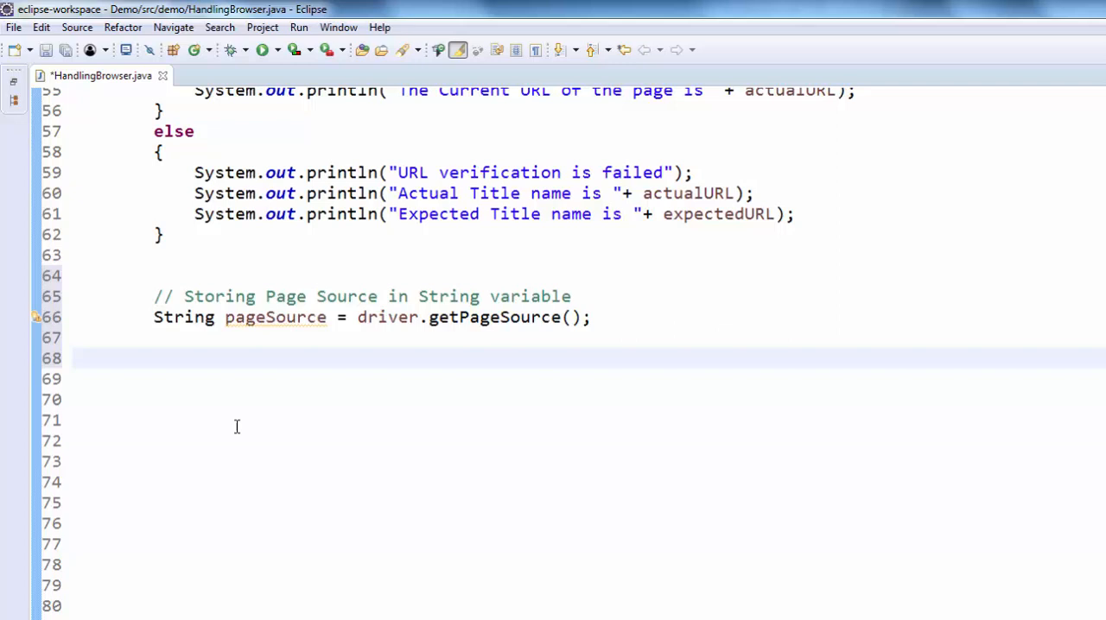
Step: Declare int pageSourceLength = pageSource.length(); under an explanatory comment
{"action": "type", "text": "// Storing Page Source length in Int variable"}
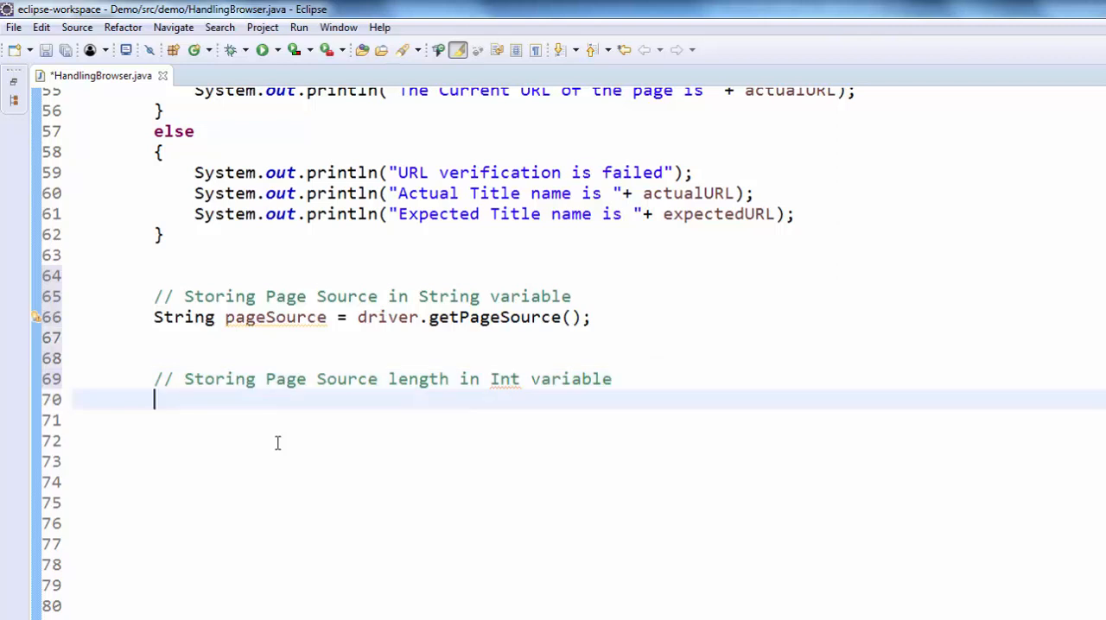
{"action": "type", "text": "int"}
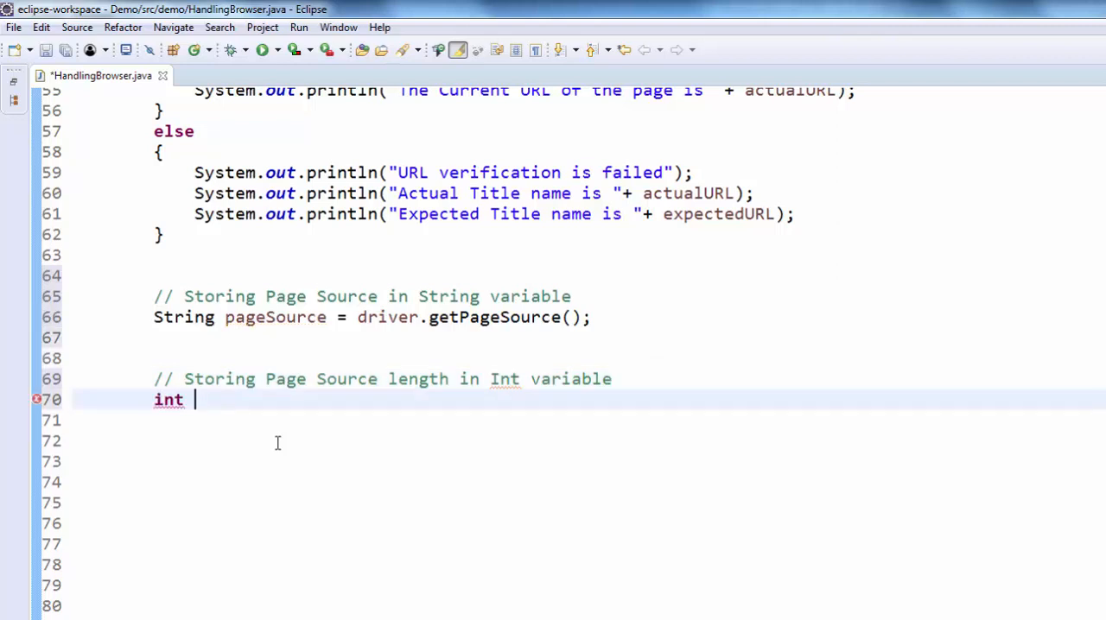
{"action": "type", "text": "pageSourceLength ="}
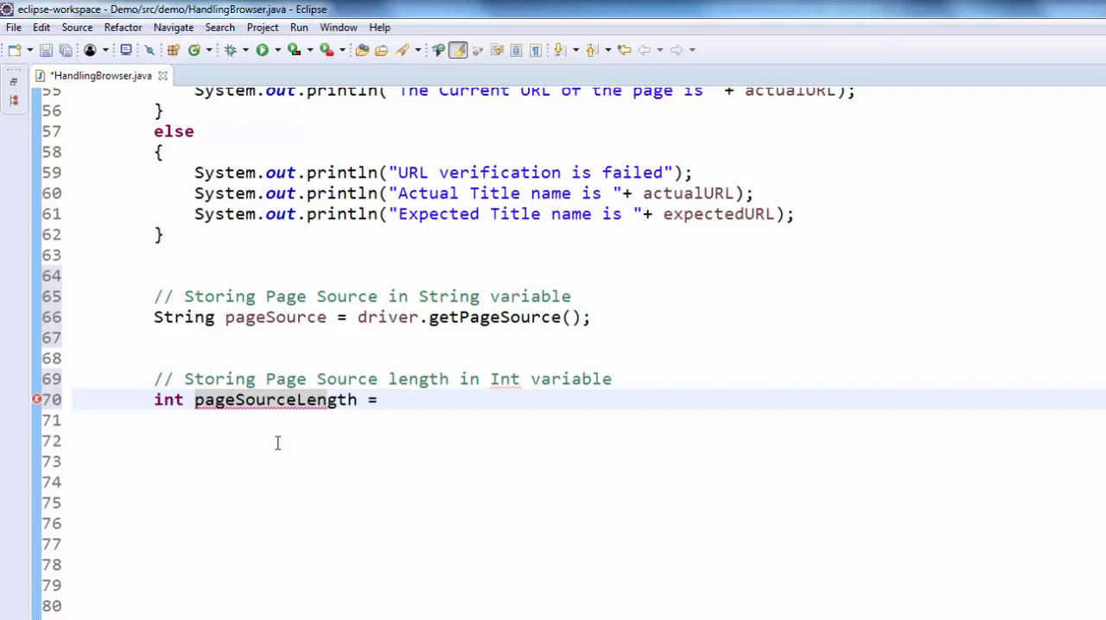
{"action": "double_click", "coordinate": [275, 318]}
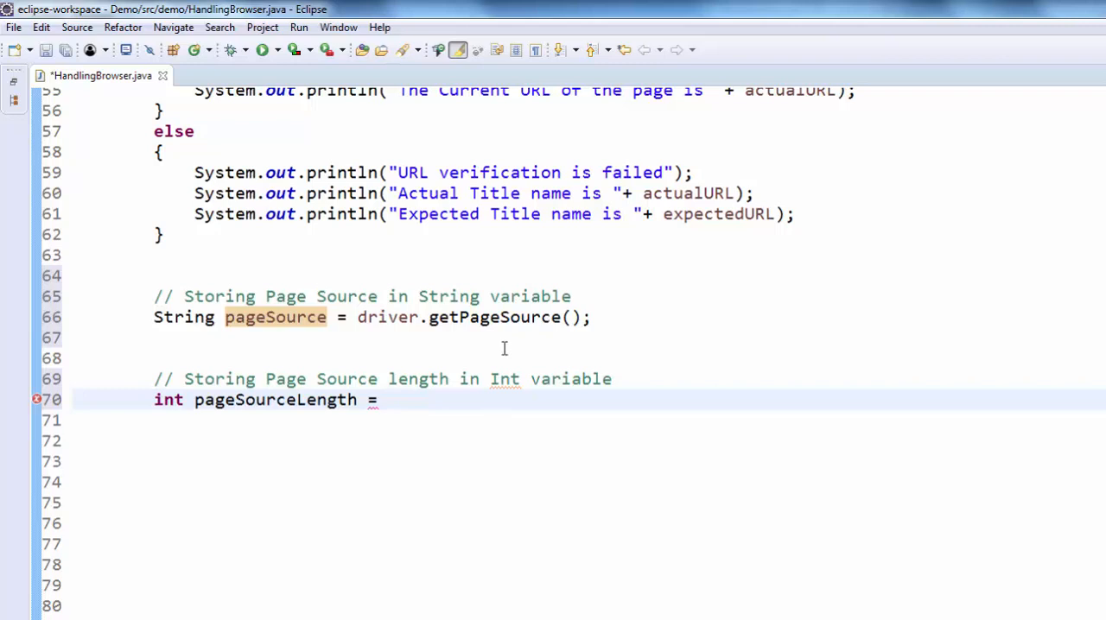
{"action": "type", "text": "pageSource"}
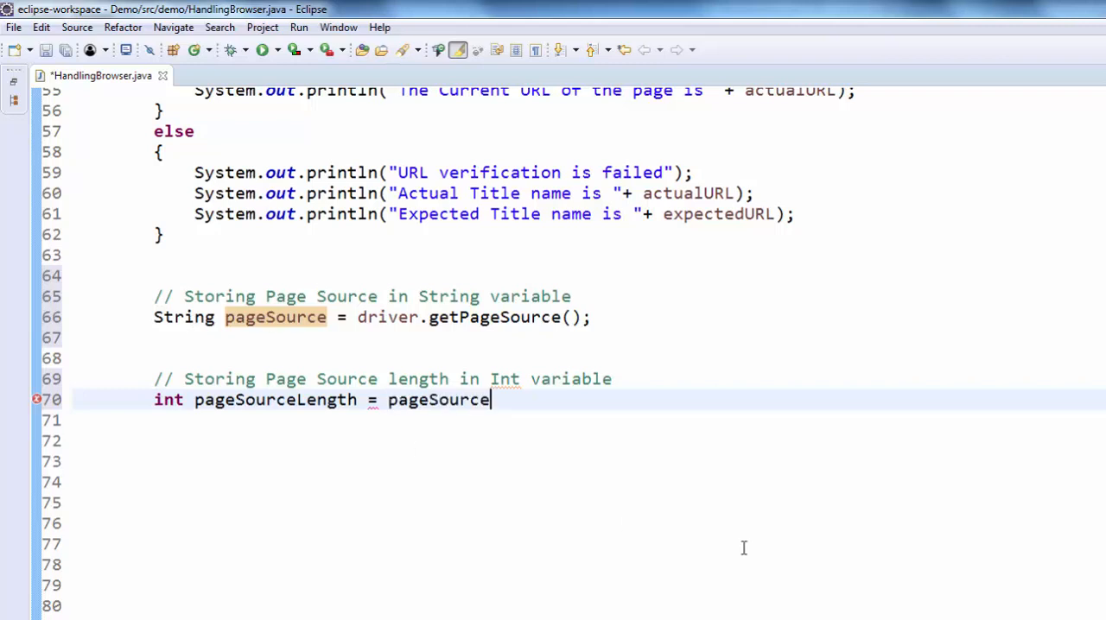
{"action": "type", "text": "."}
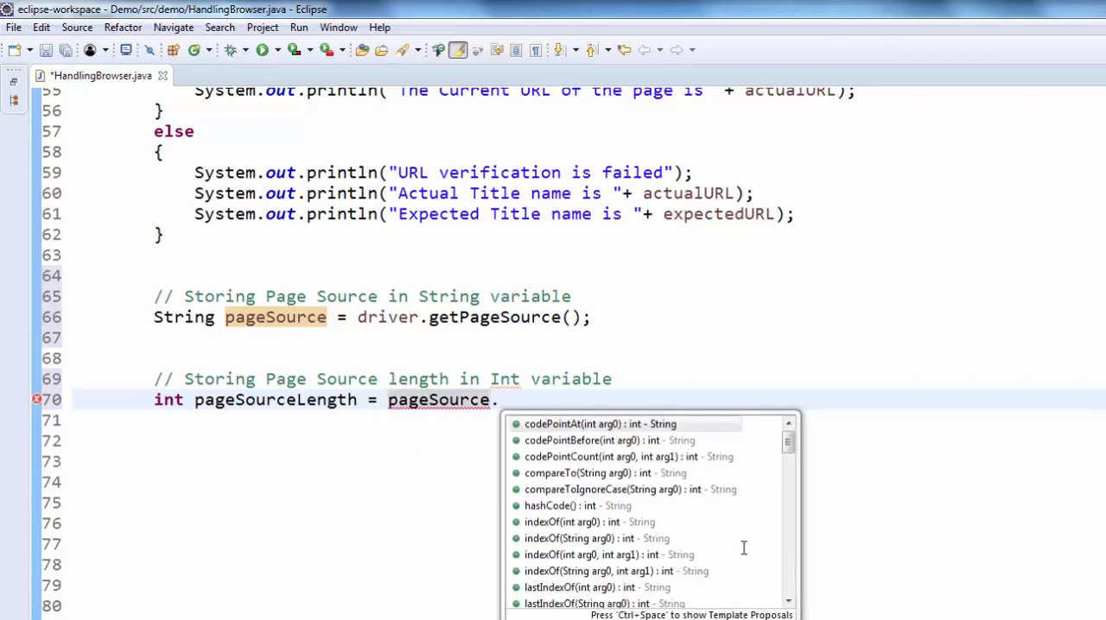
{"action": "type", "text": "l"}
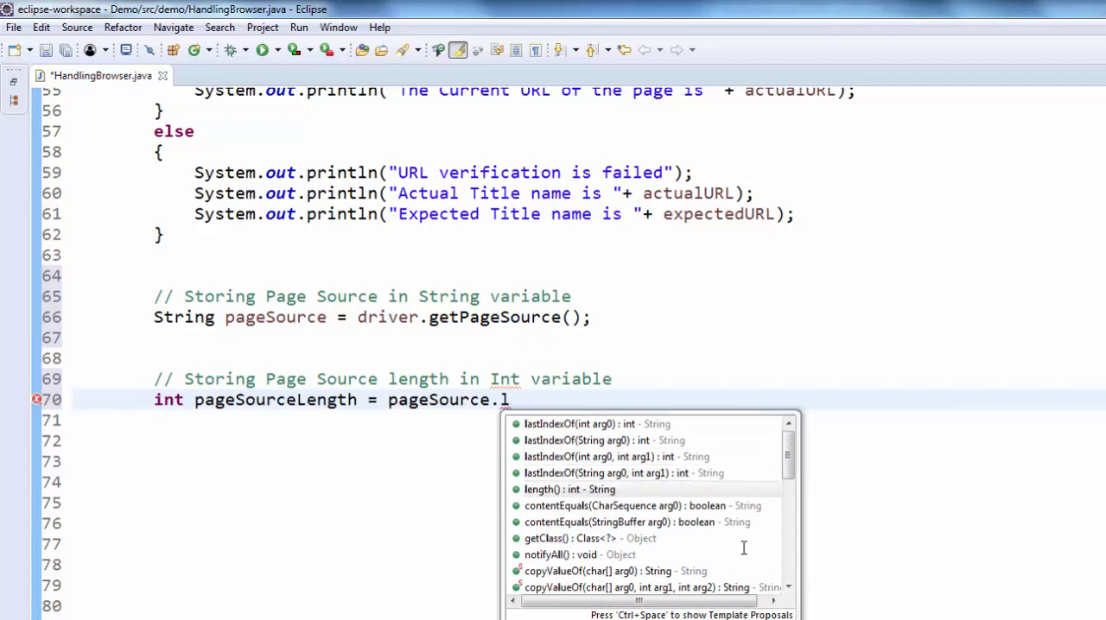
{"action": "left_click", "coordinate": [569, 489]}
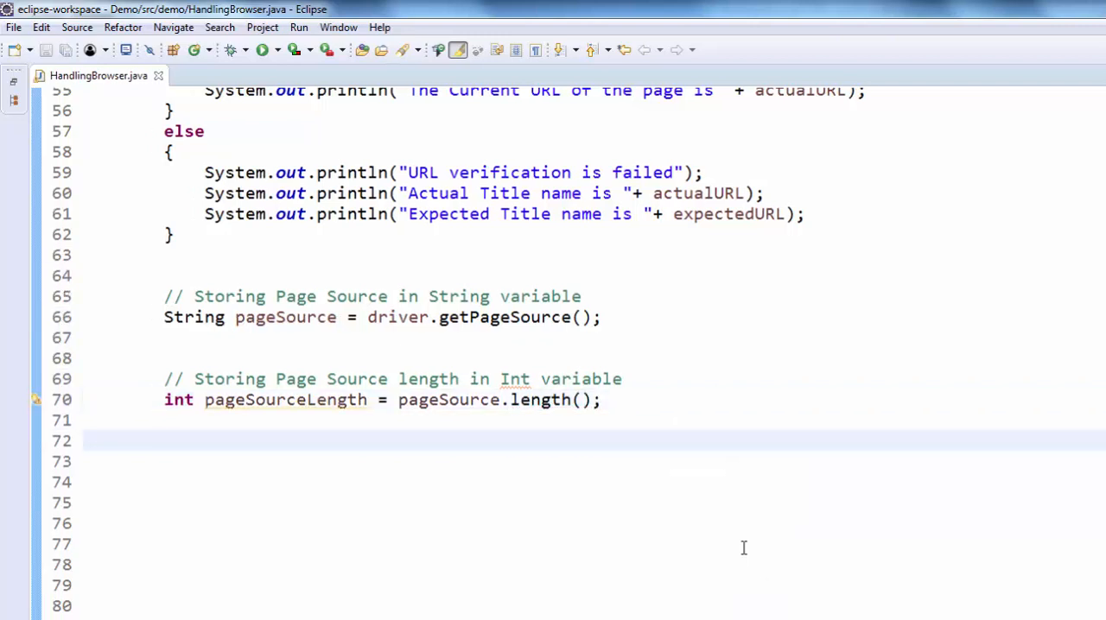
Step: Print pageSourceLength to the console and begin a '// Close the browser' driver call
{"action": "type", "text": "// Printing length of the Page Source on console"}
{"action": "left_click", "coordinate": [595, 462]}
{"action": "type", "text": "System.out.println(\"Total length of the Page Source is \" + );"}
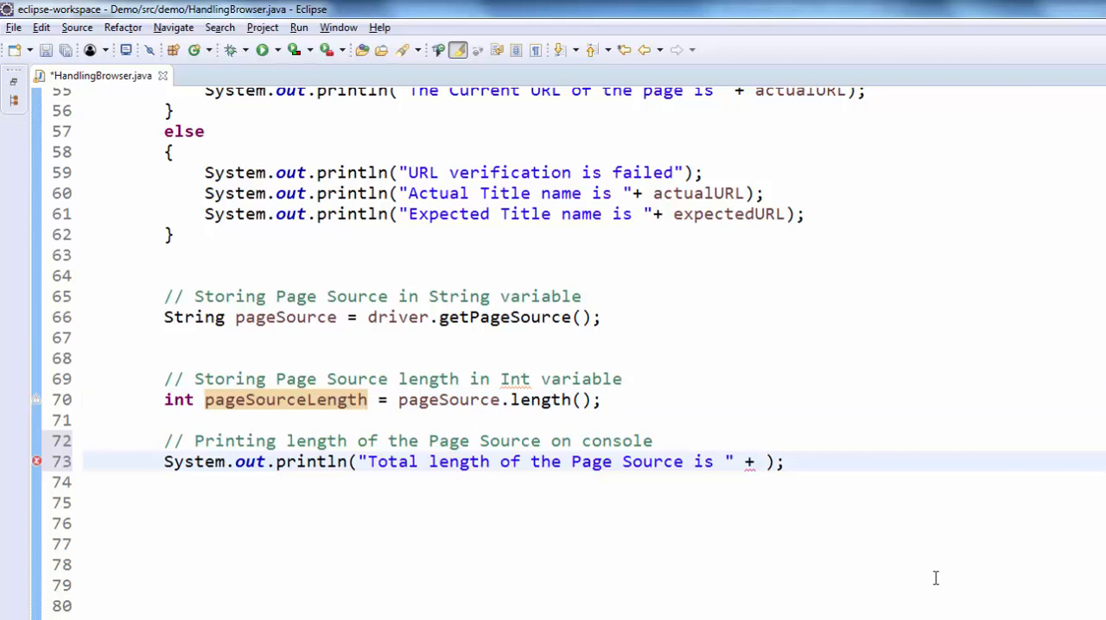
{"action": "type", "text": "pageSourceLength"}
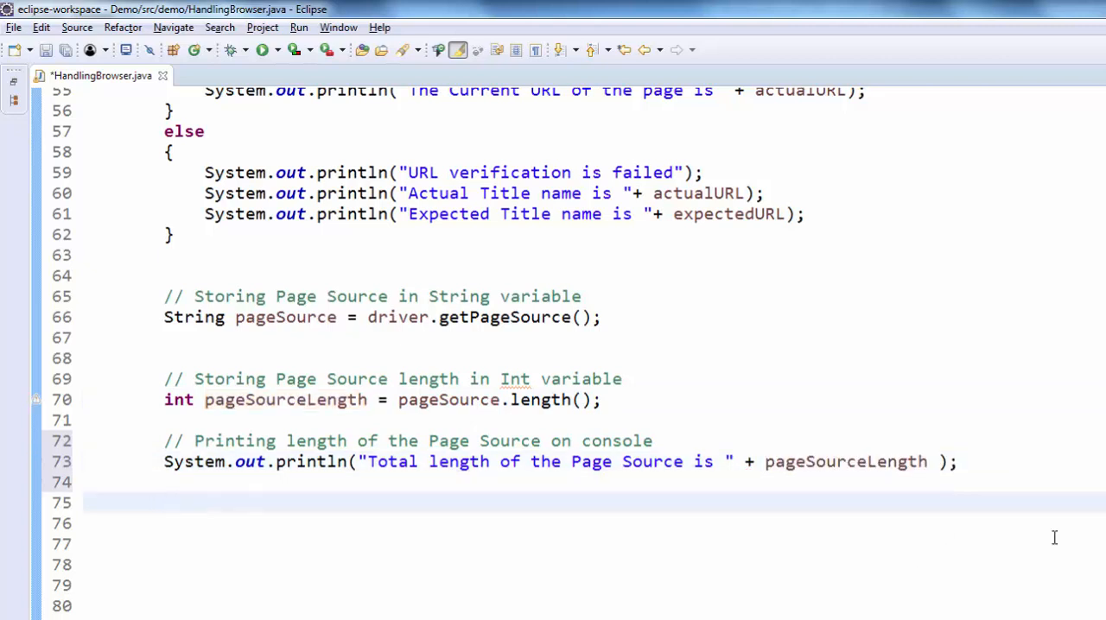
{"action": "type", "text": "// Close the browser"}
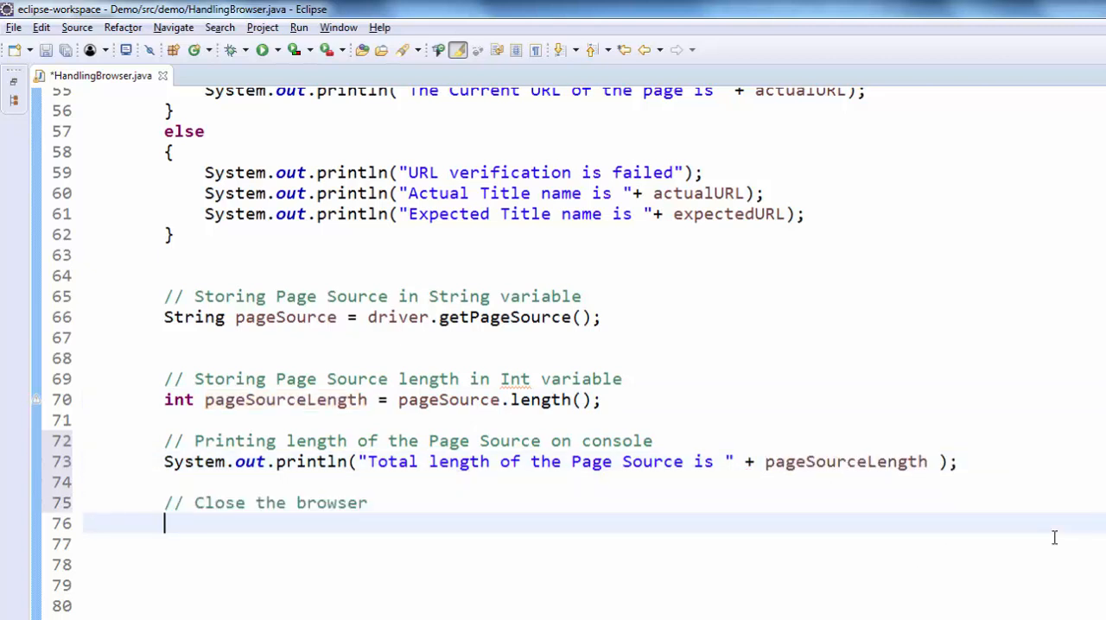
{"action": "type", "text": "driver"}
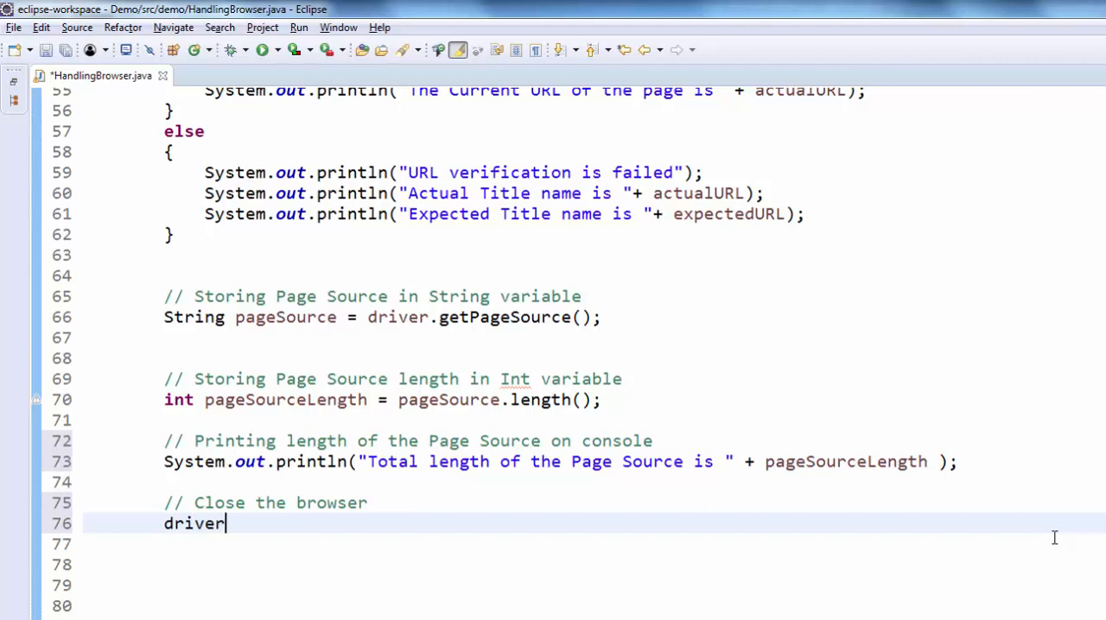
{"action": "type", "text": "."}
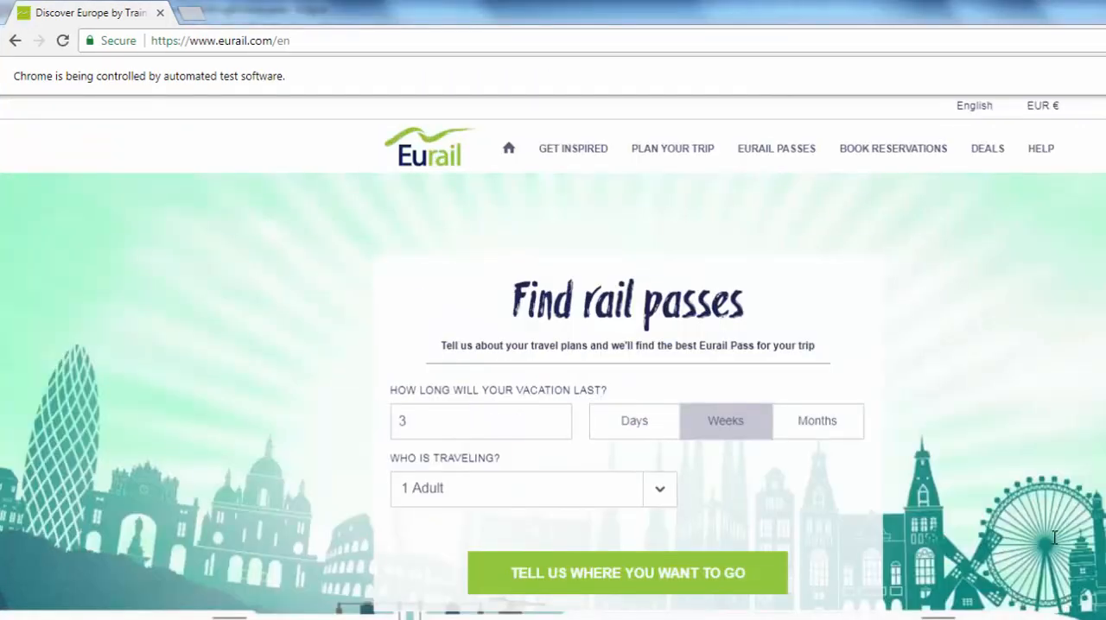
Step: Run HandlingBrowser and highlight the printed page source length 660442 in the Console
{"action": "left_click", "coordinate": [1040, 148]}
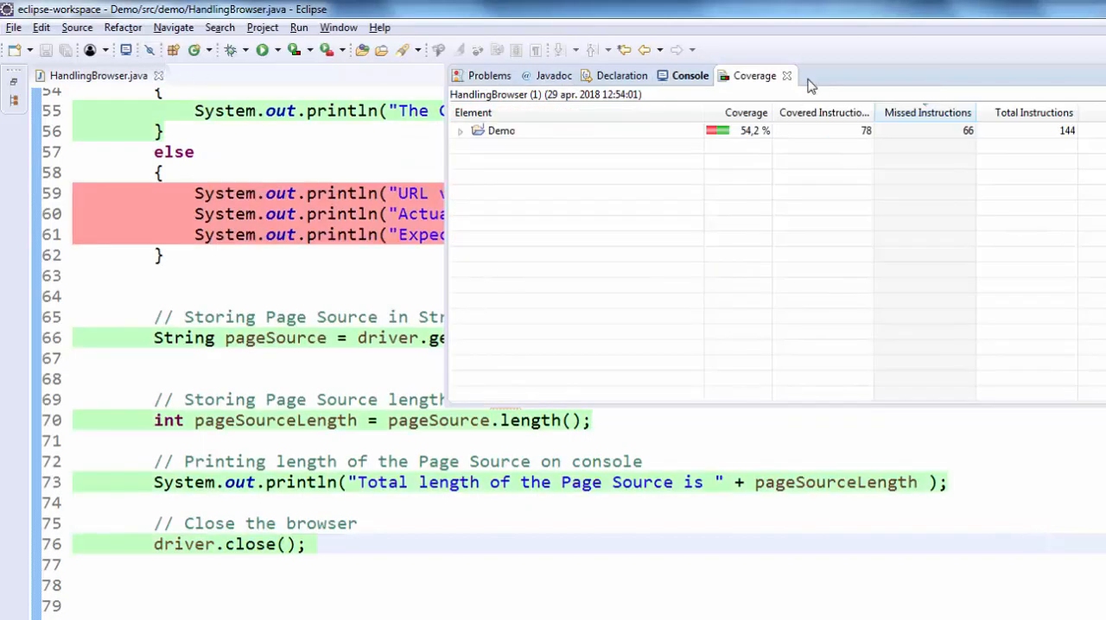
{"action": "left_click", "coordinate": [689, 76]}
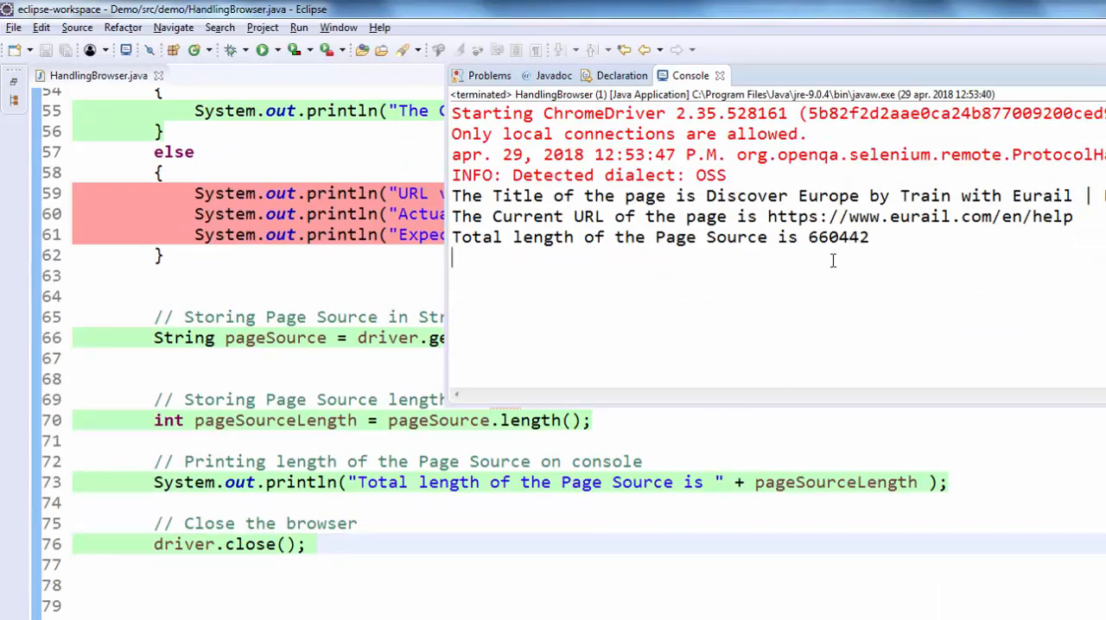
{"action": "mouse_move", "coordinate": [570, 250]}
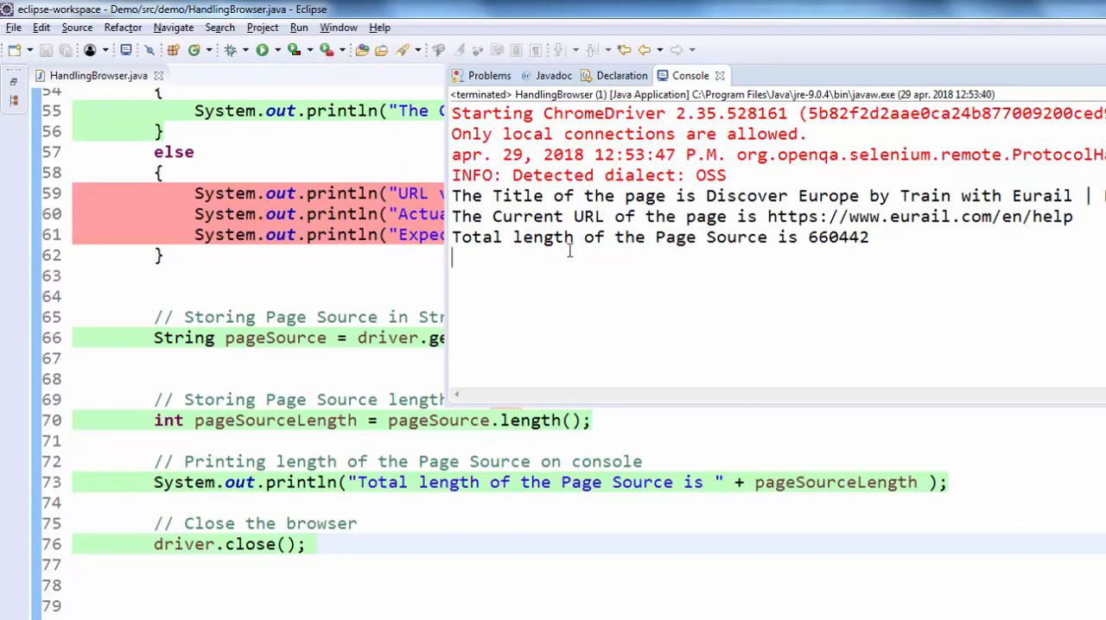
{"action": "double_click", "coordinate": [596, 236]}
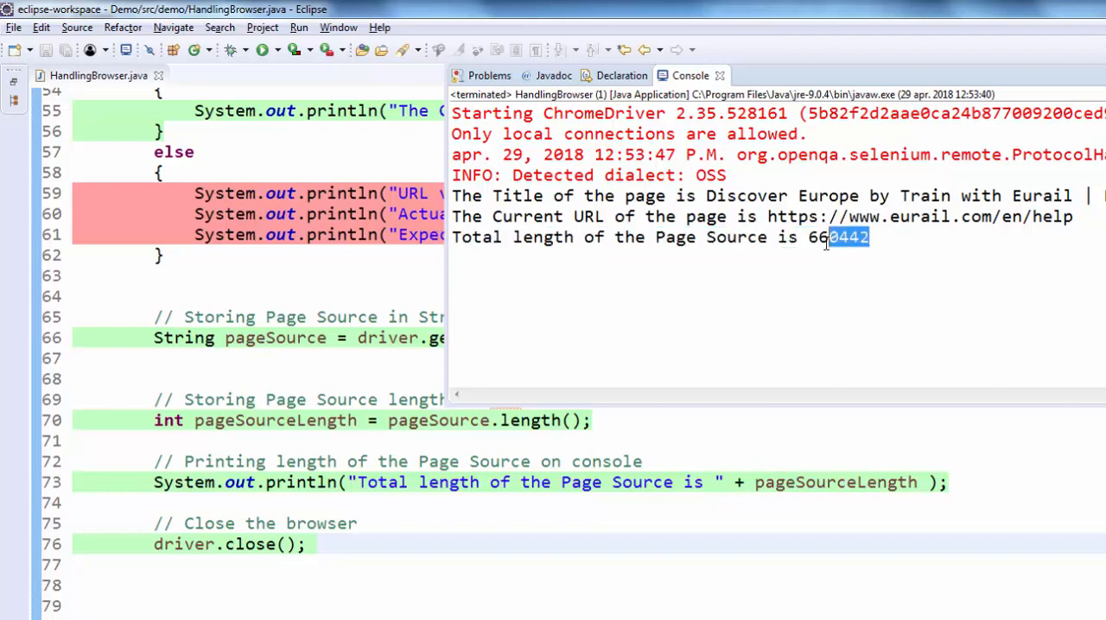
{"action": "double_click", "coordinate": [840, 236]}
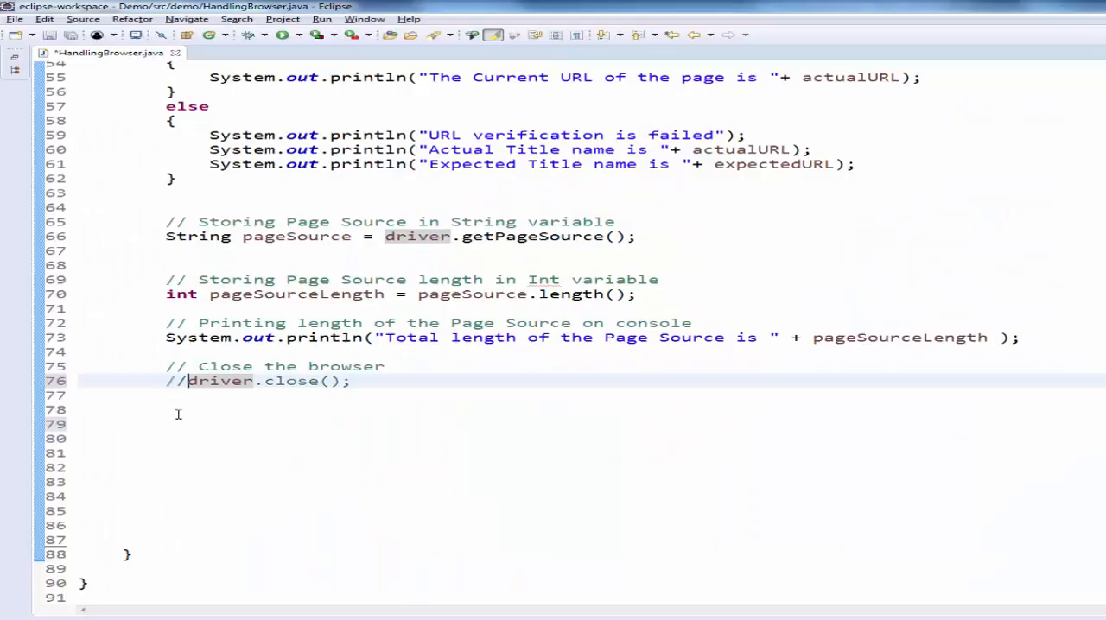
{"action": "type", "text": "// One more Page for using Quit method"}
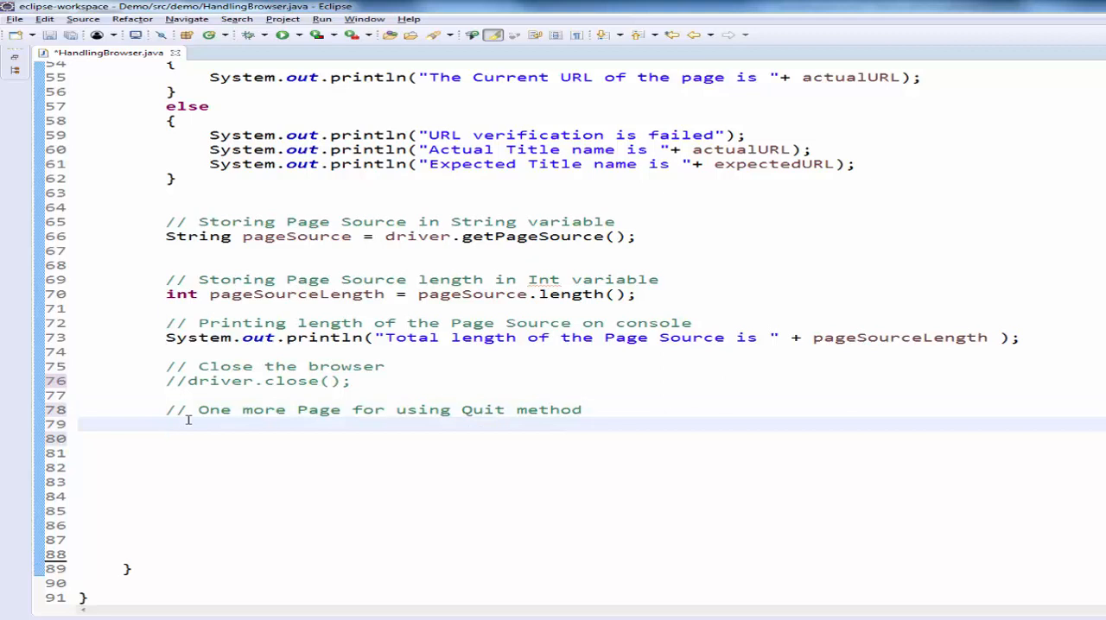
{"action": "type", "text": "driver.g"}
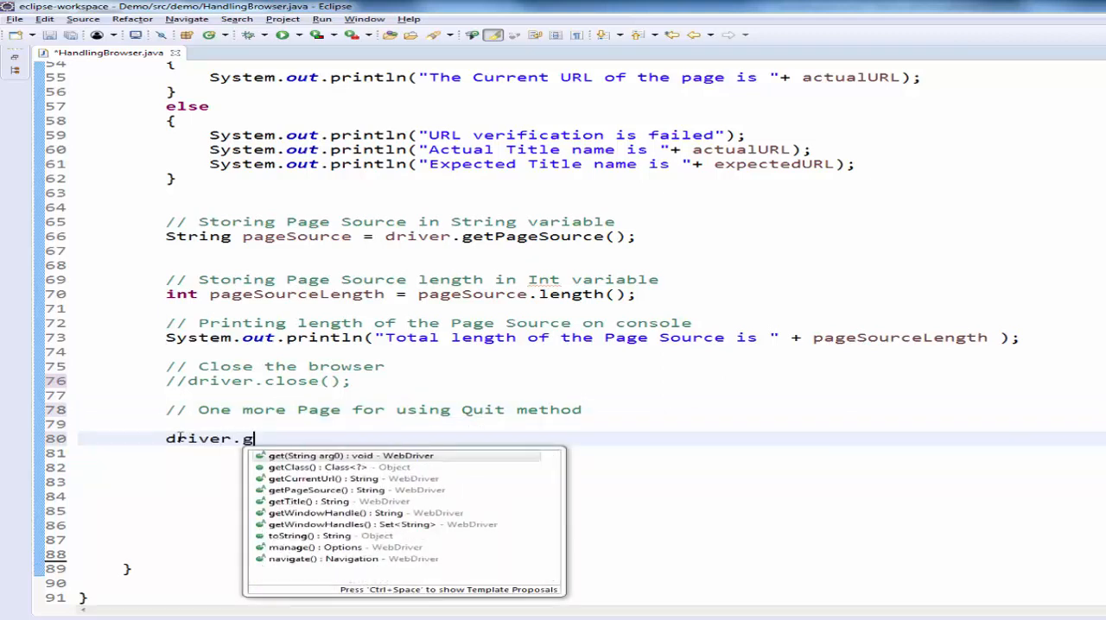
{"action": "type", "text": "et"}
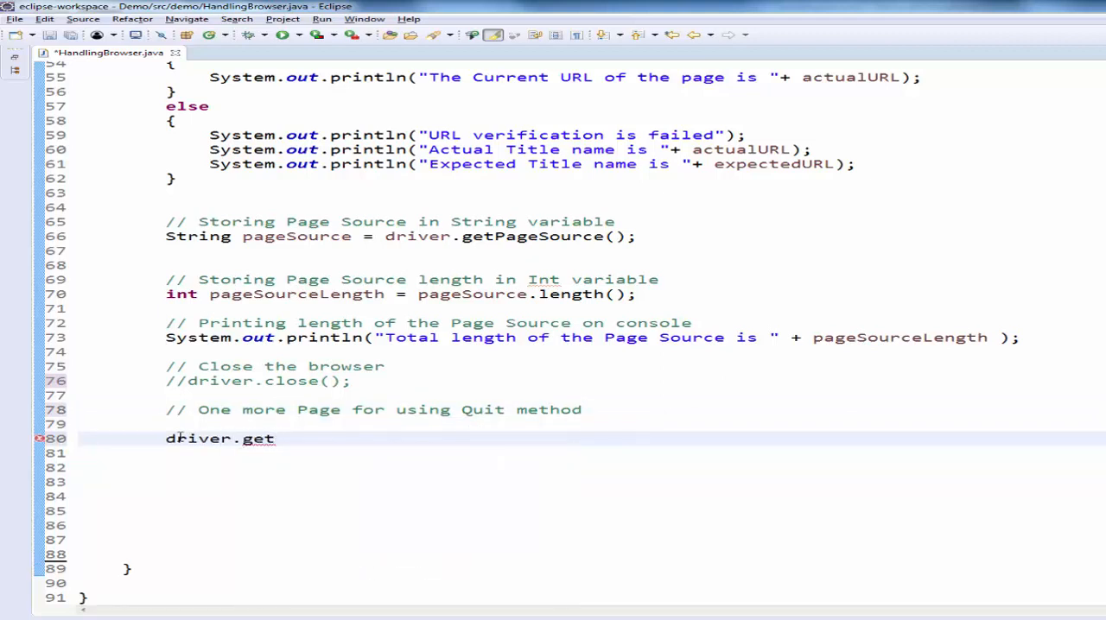
{"action": "type", "text": "(\"https://www.eurail.com/en/book-your-reservations-with-eurail\");"}
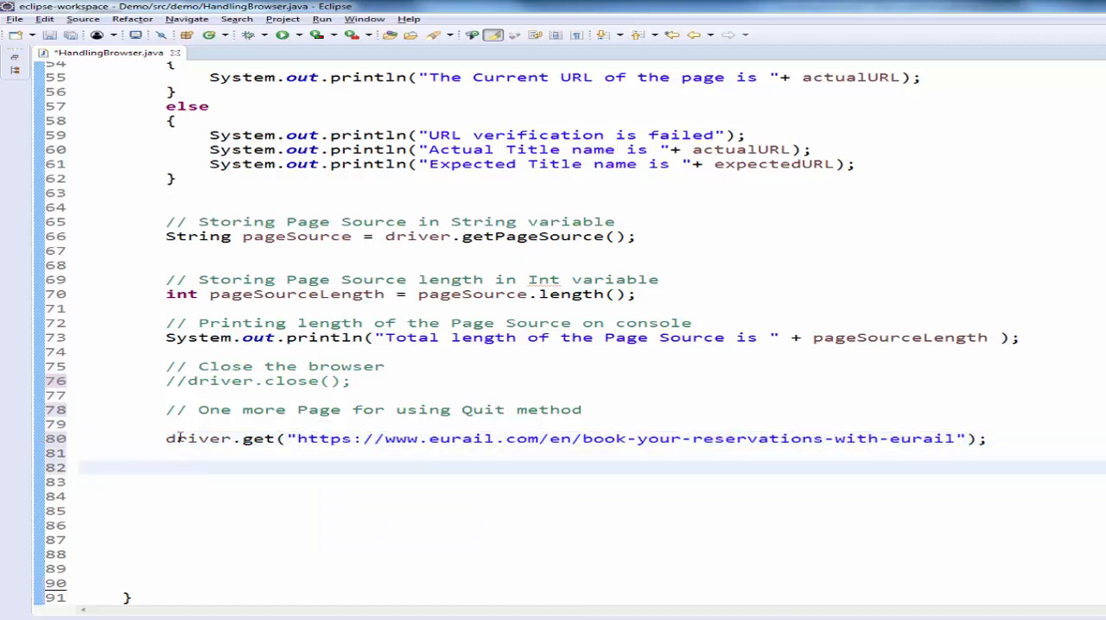
{"action": "type", "text": "driver.q"}
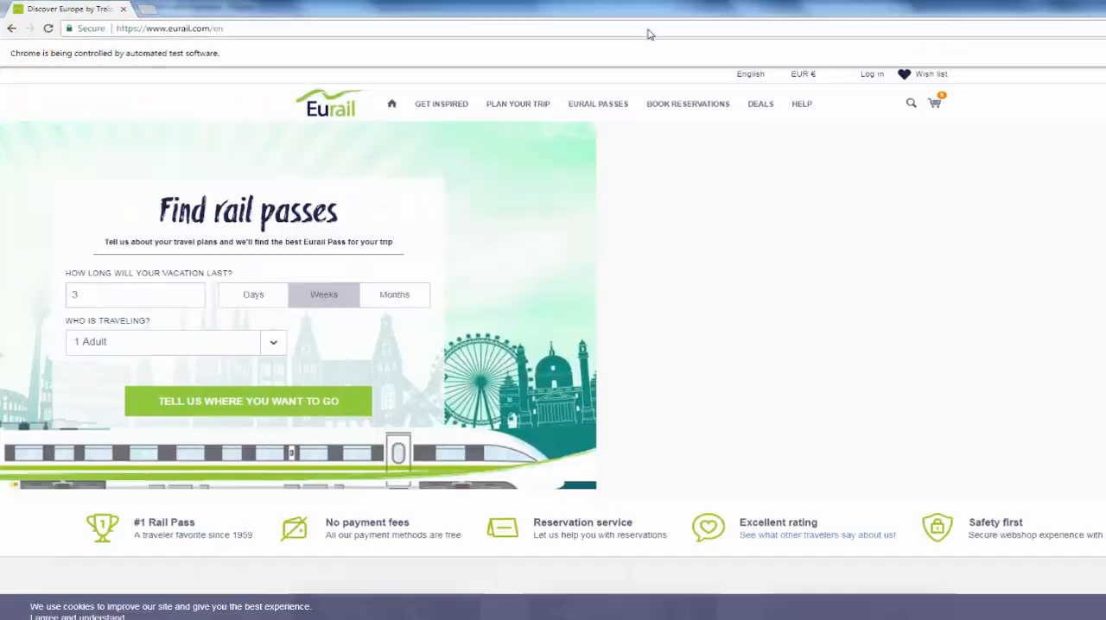
Step: Run the script ending in driver.quit(), close the Console showing length 670029, and save
{"action": "left_click", "coordinate": [802, 103]}
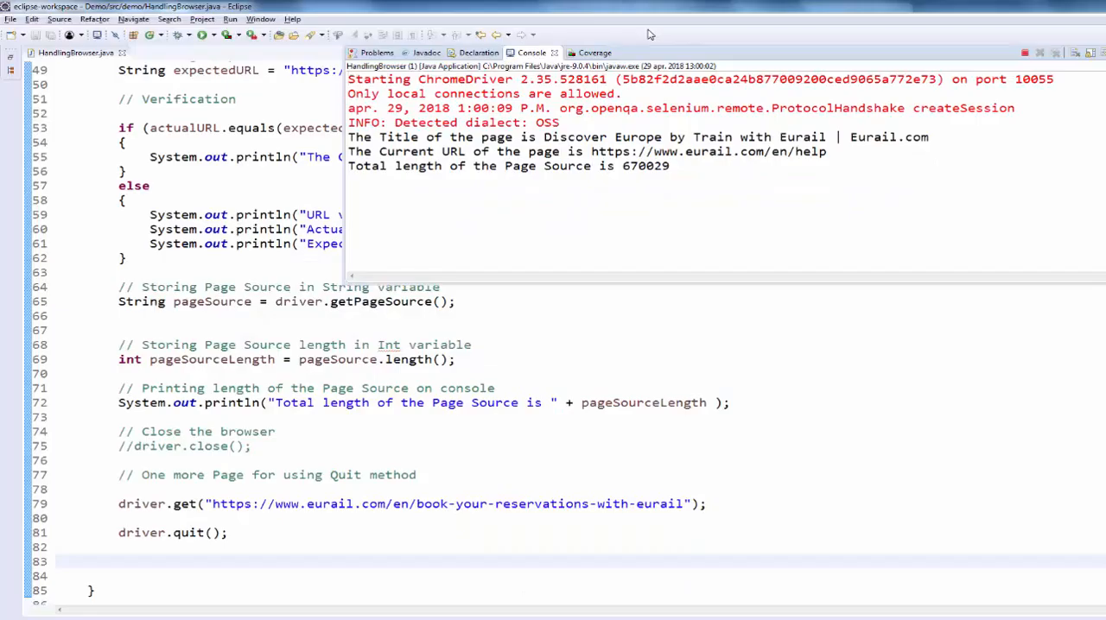
{"action": "left_click", "coordinate": [580, 52]}
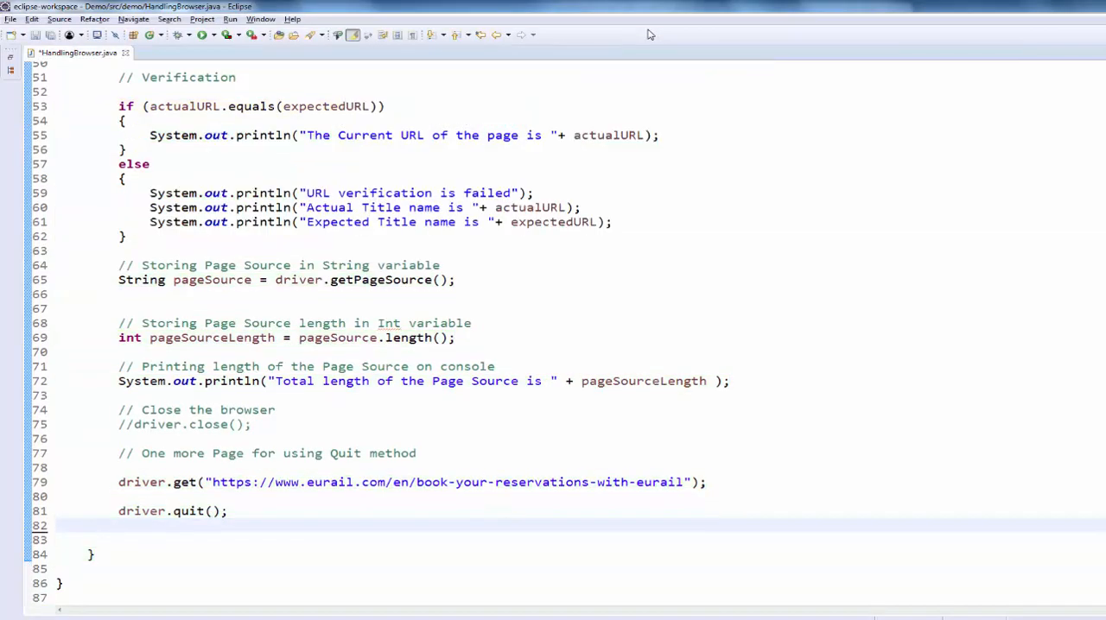
{"action": "key", "text": "ctrl+s"}
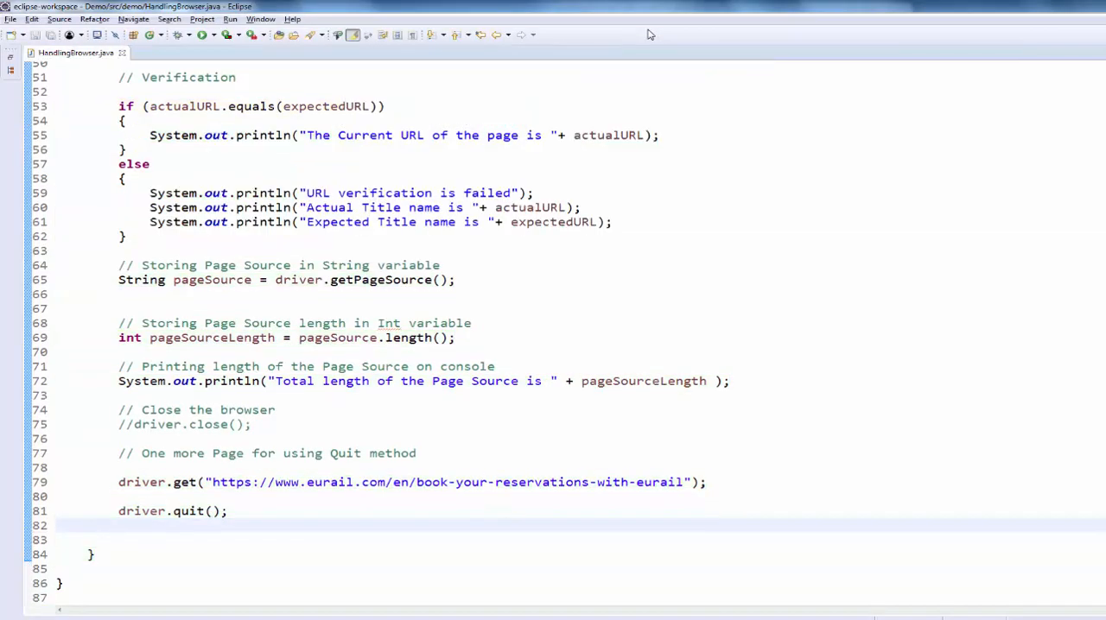